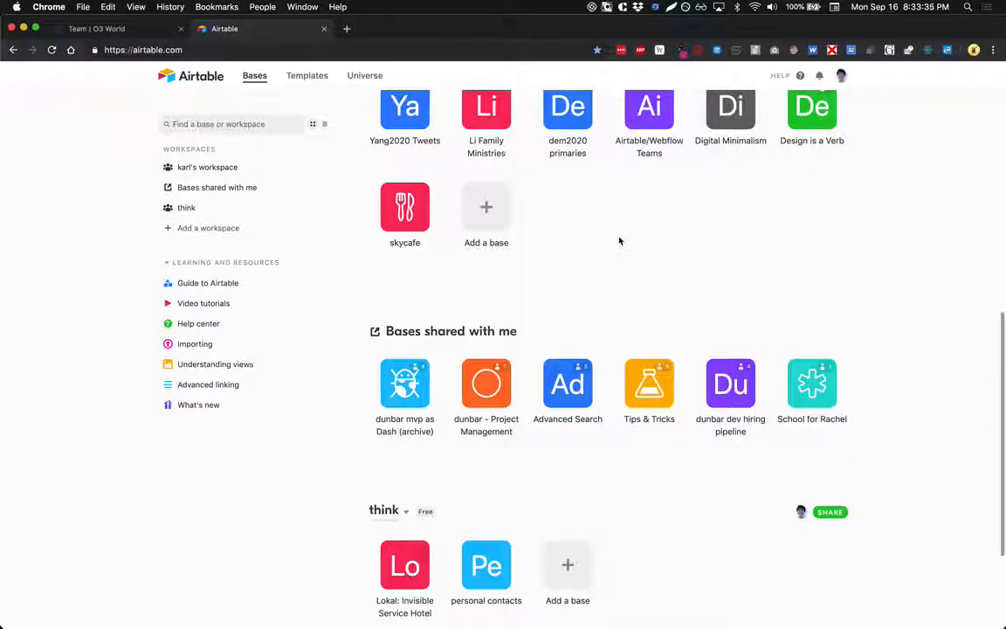
mouse_move(487, 208)
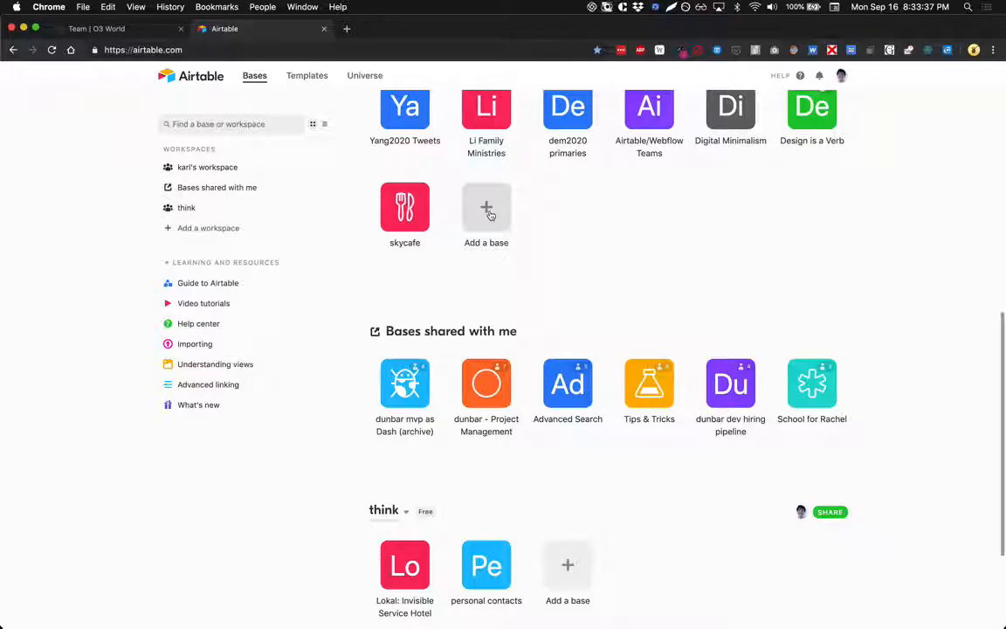
Start a new base by importing o3-team.csv from Downloads as a spreadsheet
click(486, 214)
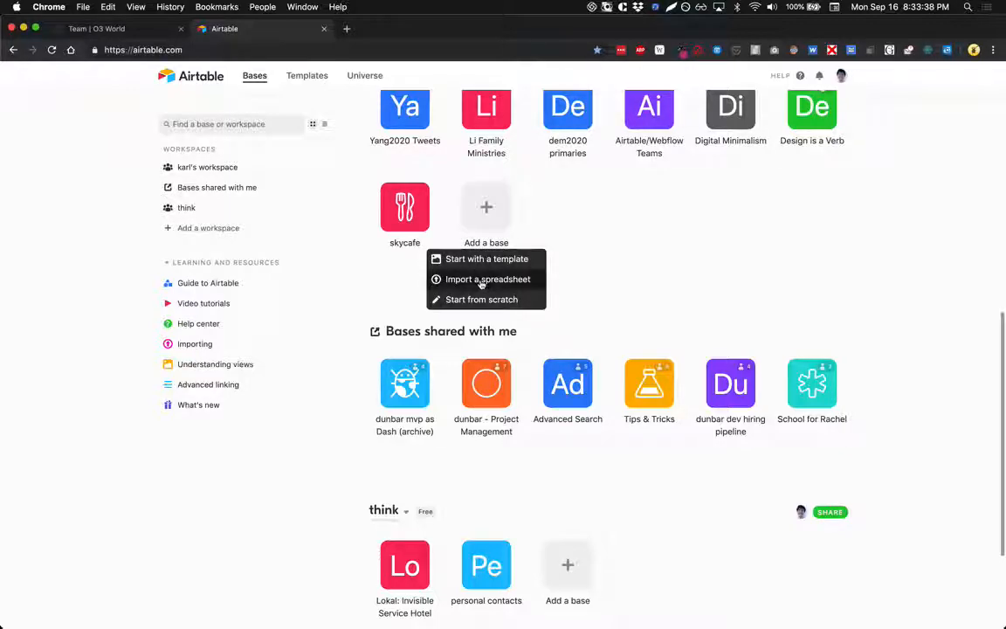
click(488, 279)
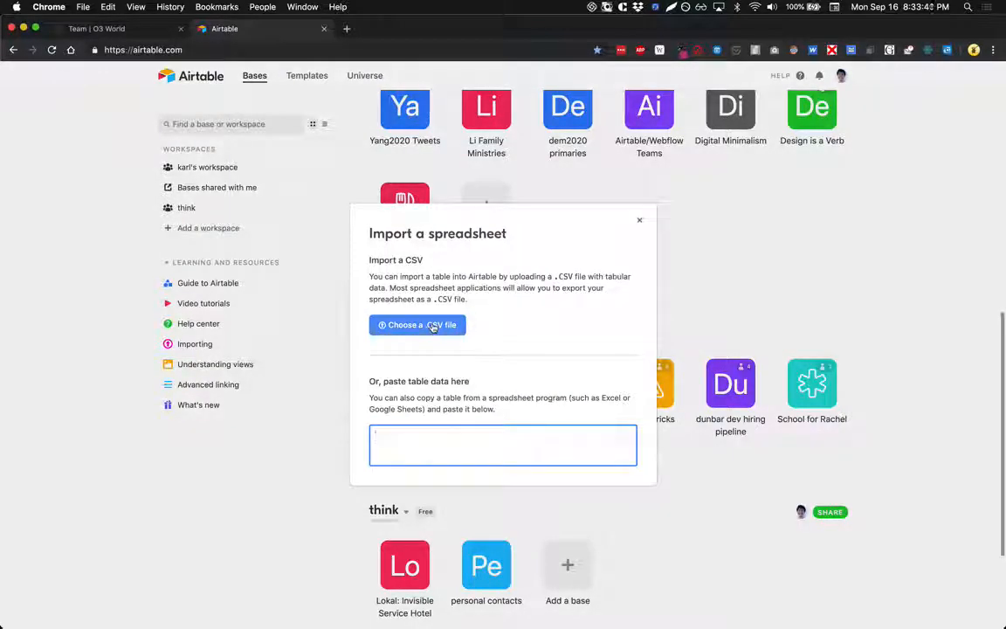
click(417, 325)
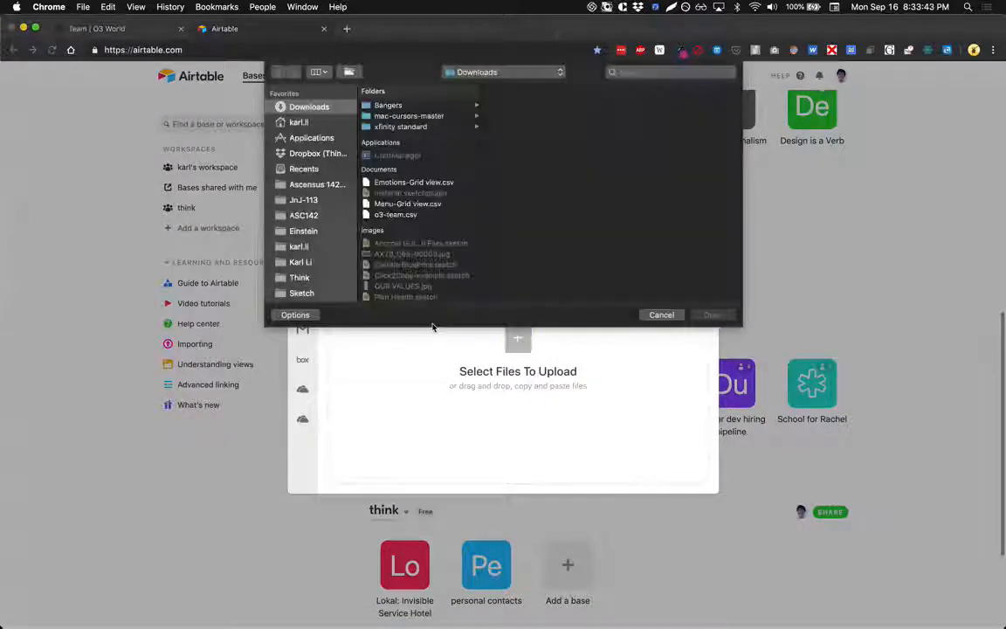
click(395, 215)
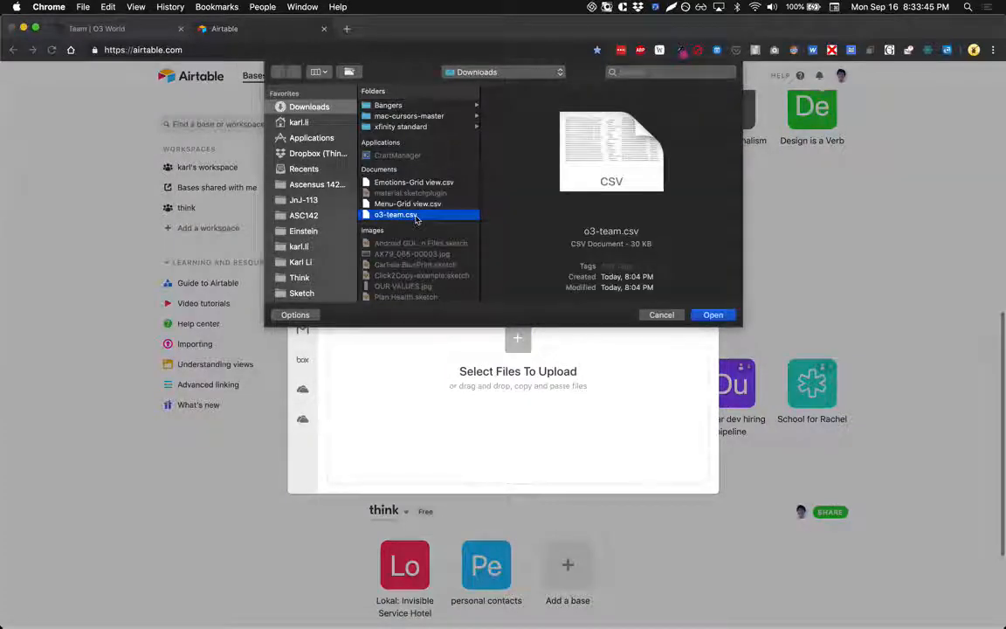
click(713, 314)
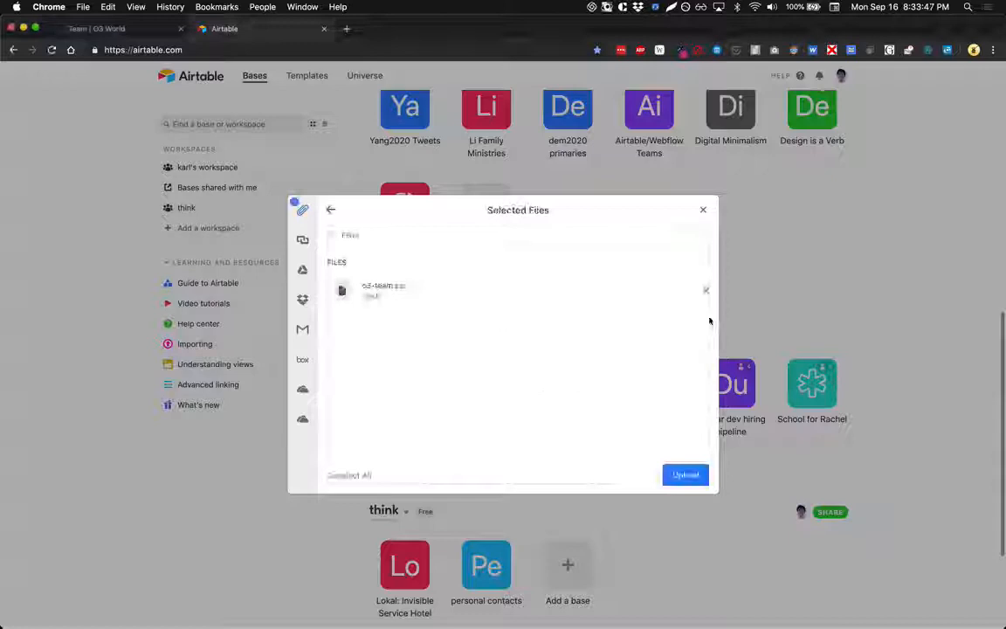
Upload the CSV, rename the new base 'o3-employees', and open its table
click(686, 474)
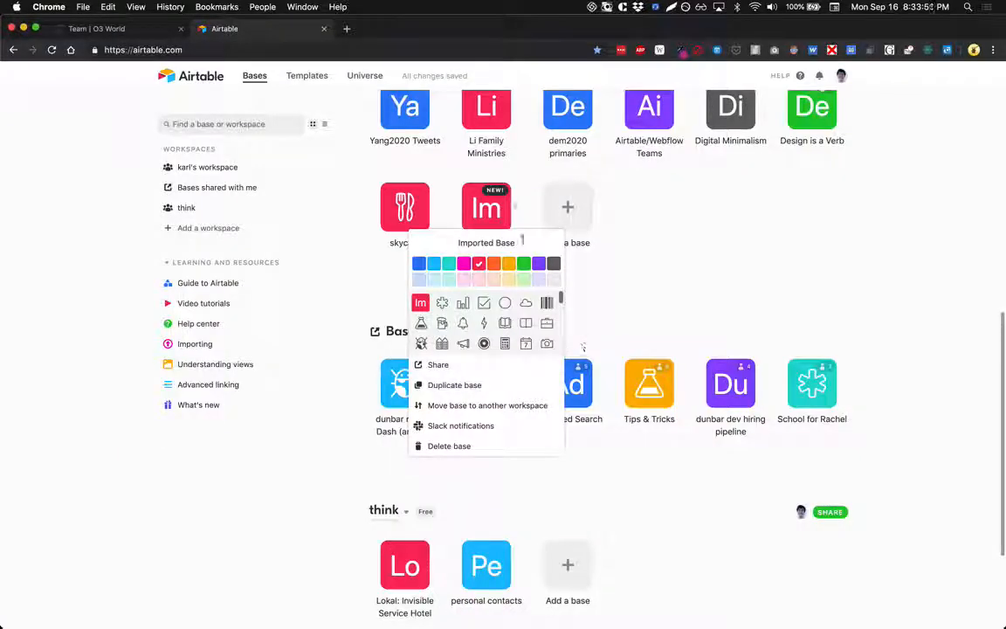
double_click(505, 243)
text(o3-employees)
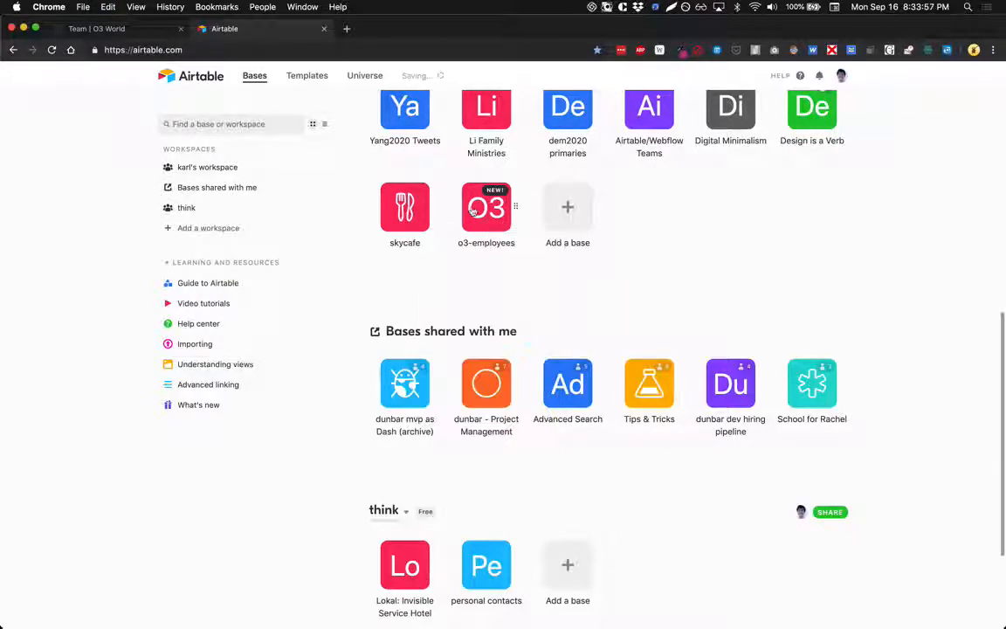
click(486, 207)
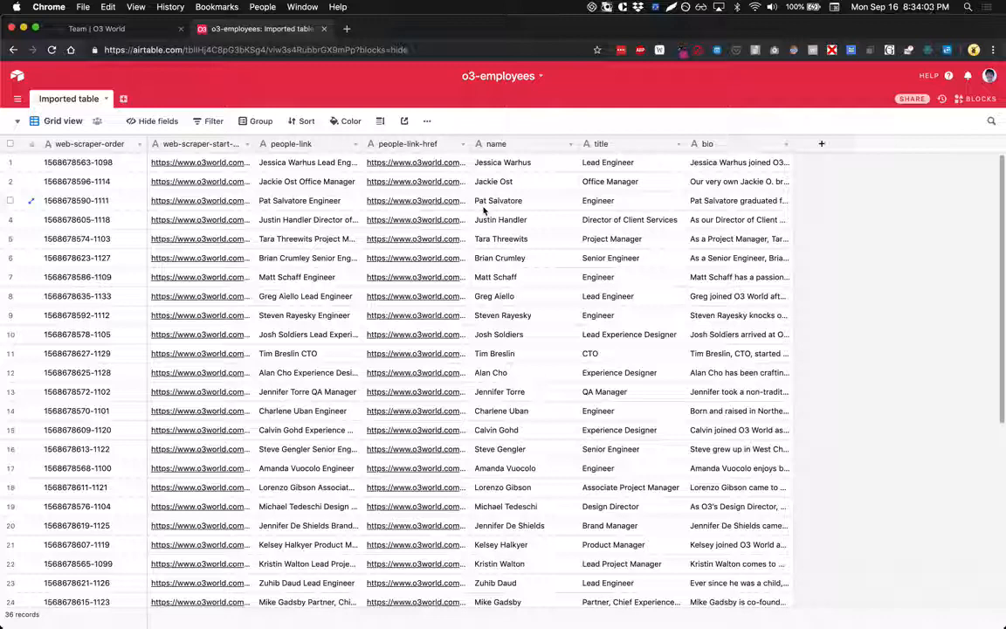
Copy all 36 names over the web-scraper-order column, confirming the overwrite
click(496, 144)
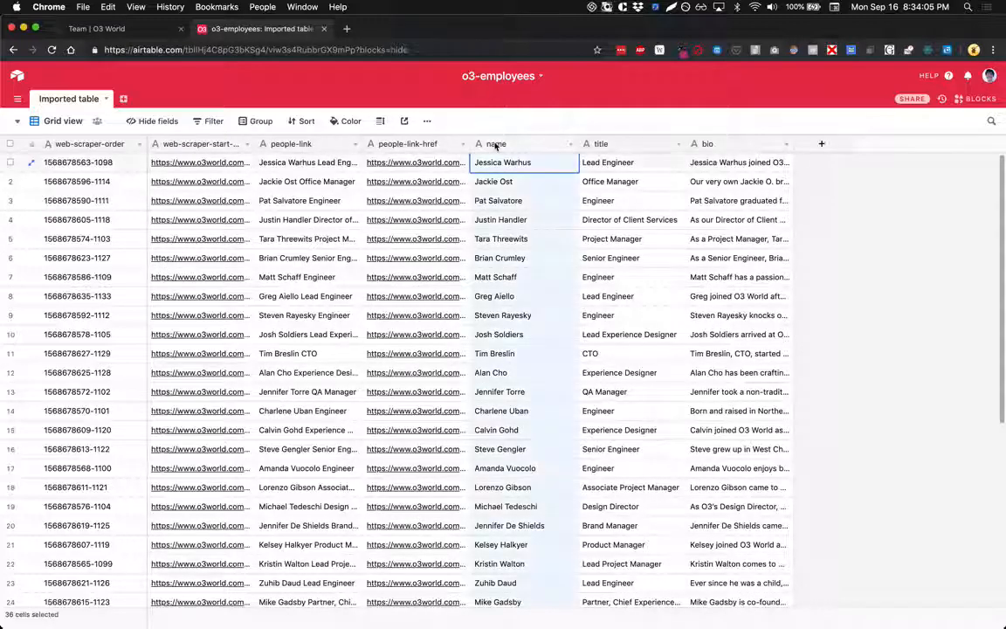
key(cmd+c)
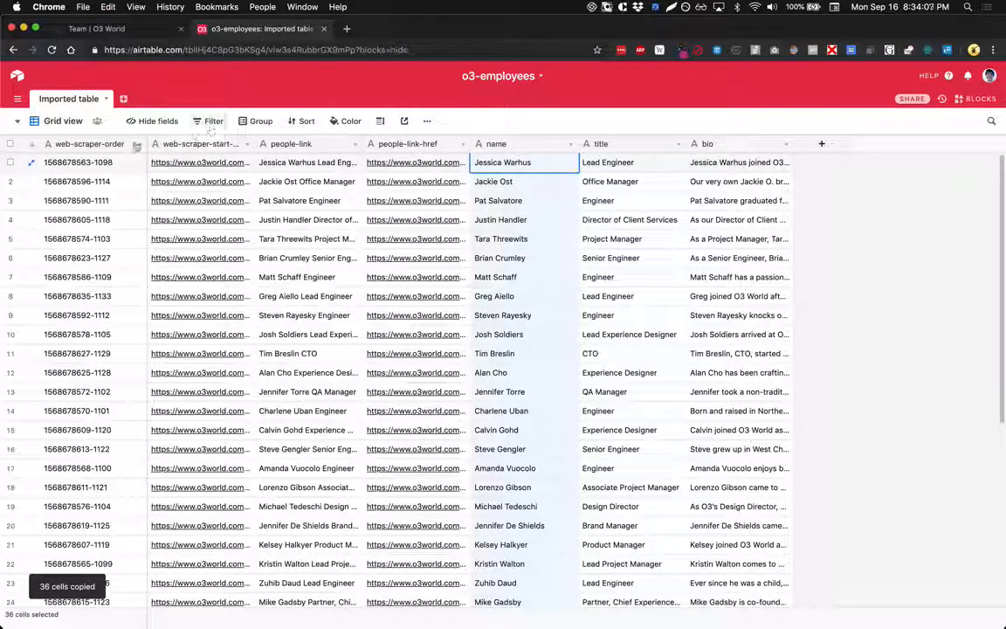
key(cmd+v)
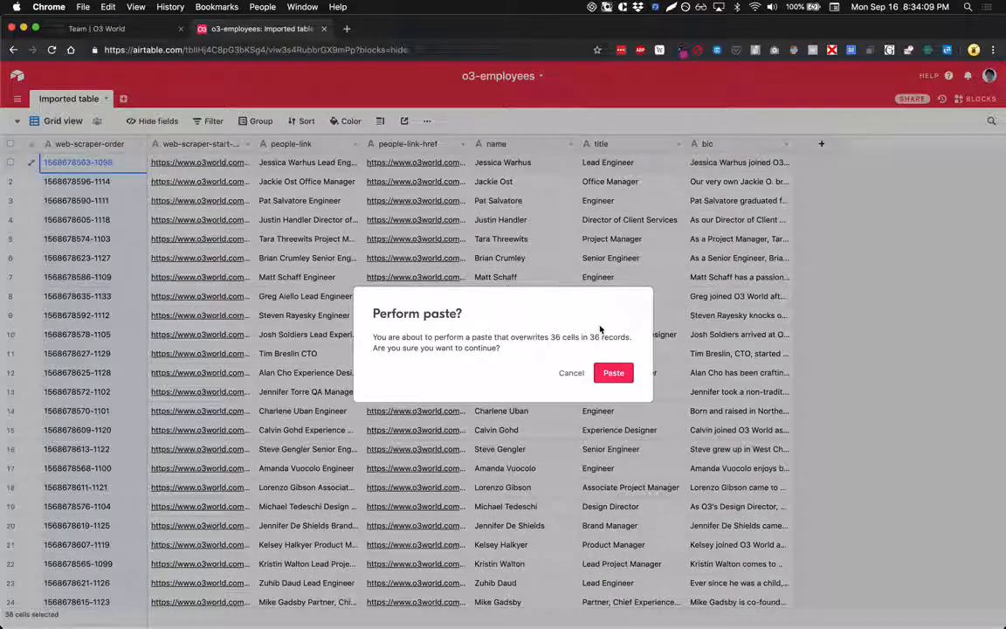
click(613, 373)
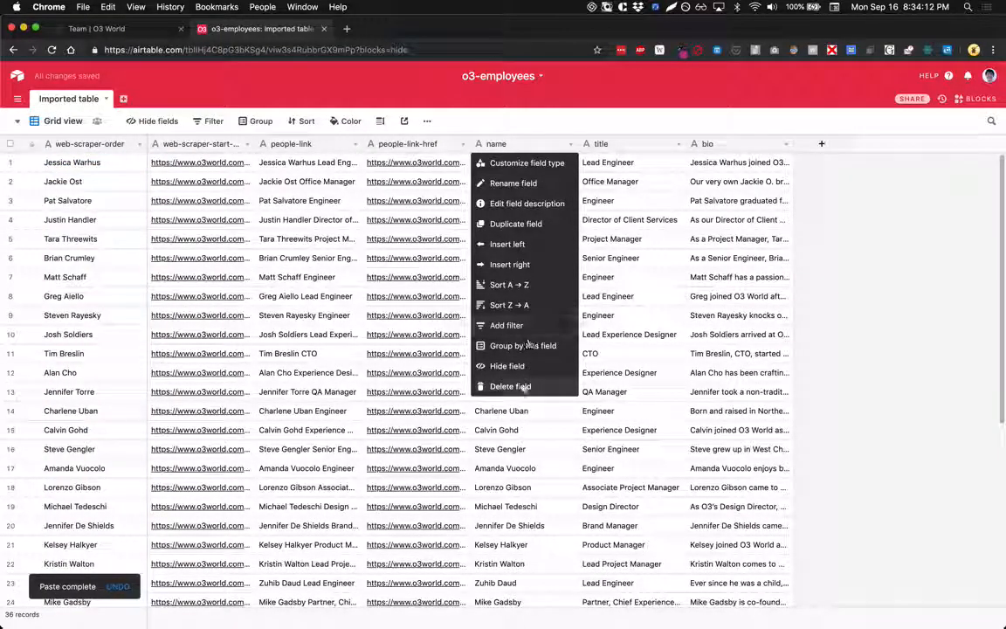
Delete the duplicate name, people-link and people-link-href fields, and make bio Long text
click(510, 386)
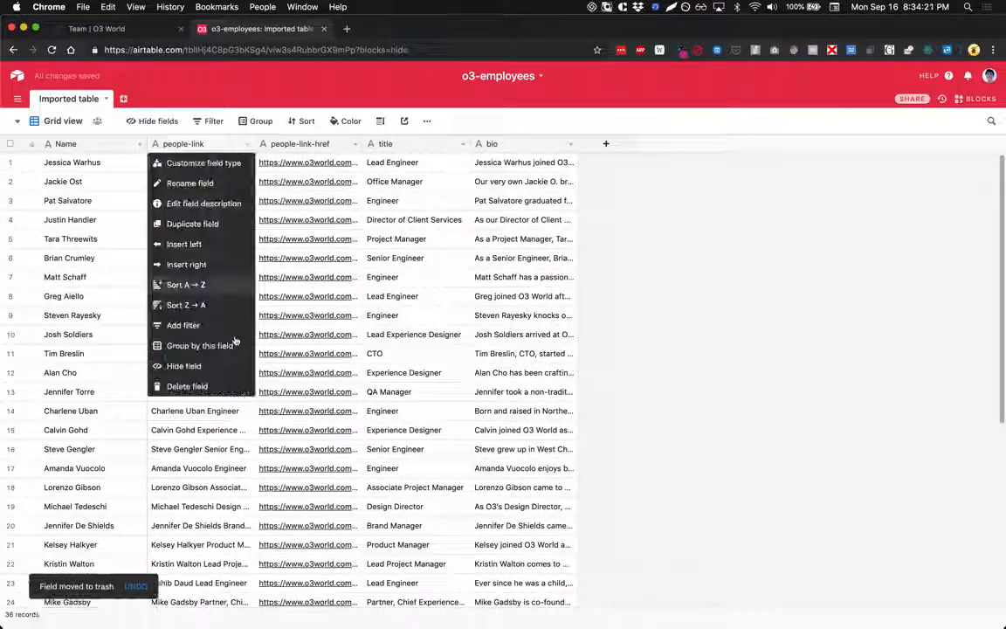
click(187, 386)
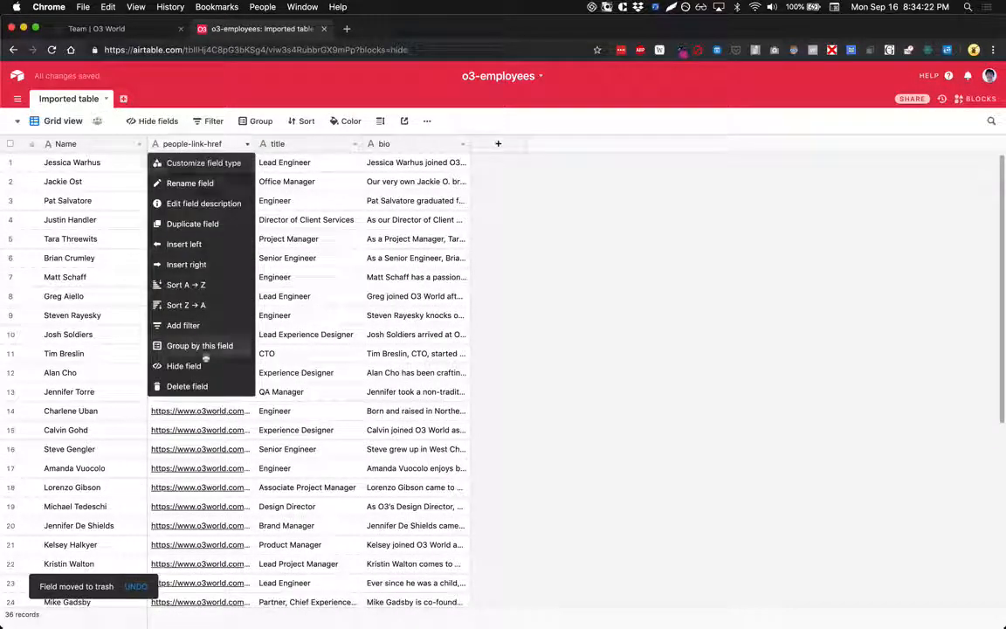
click(187, 387)
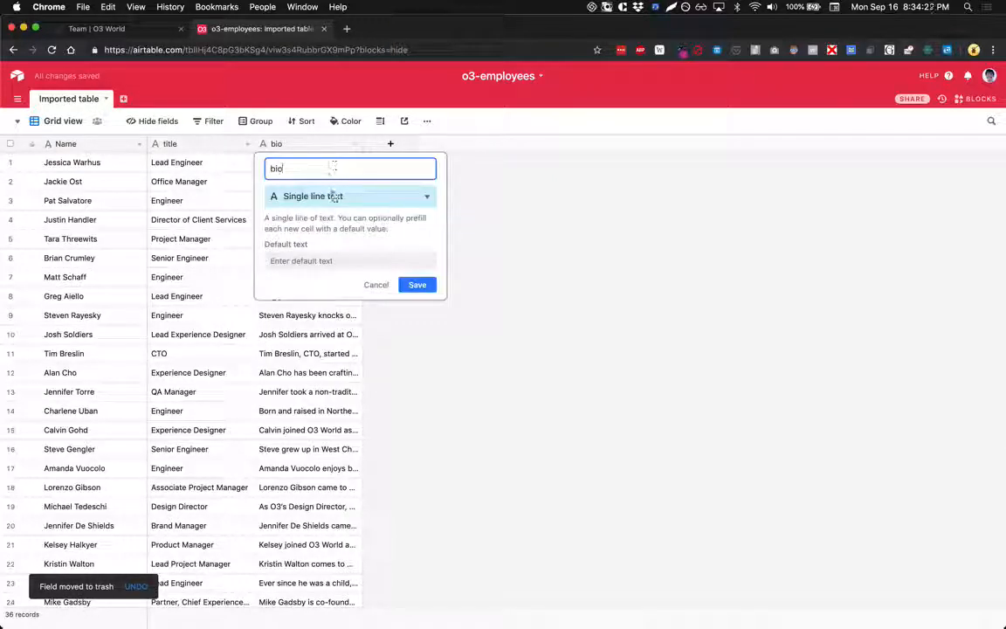
click(349, 196)
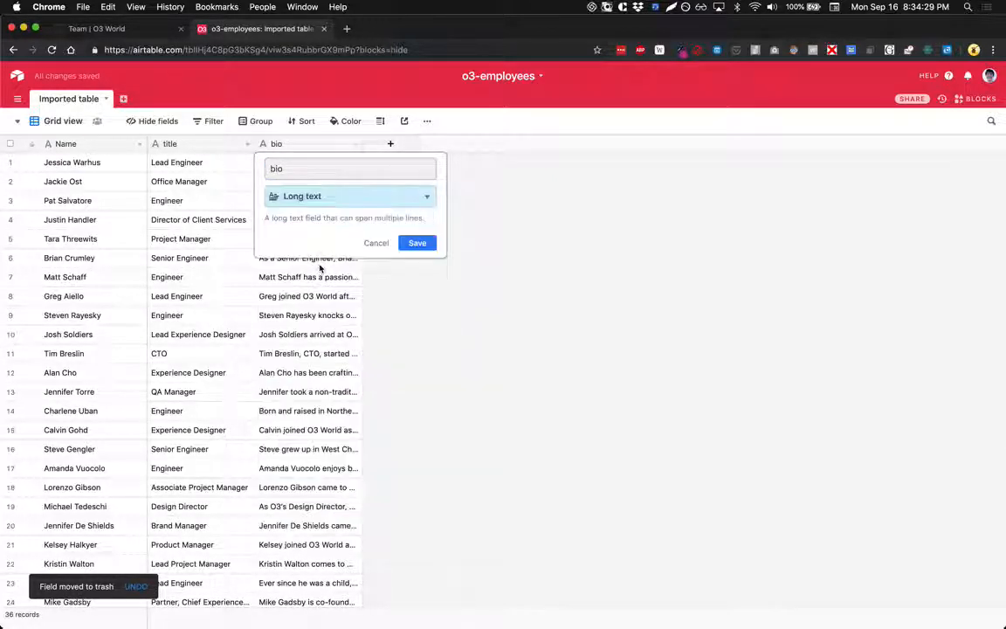
click(417, 242)
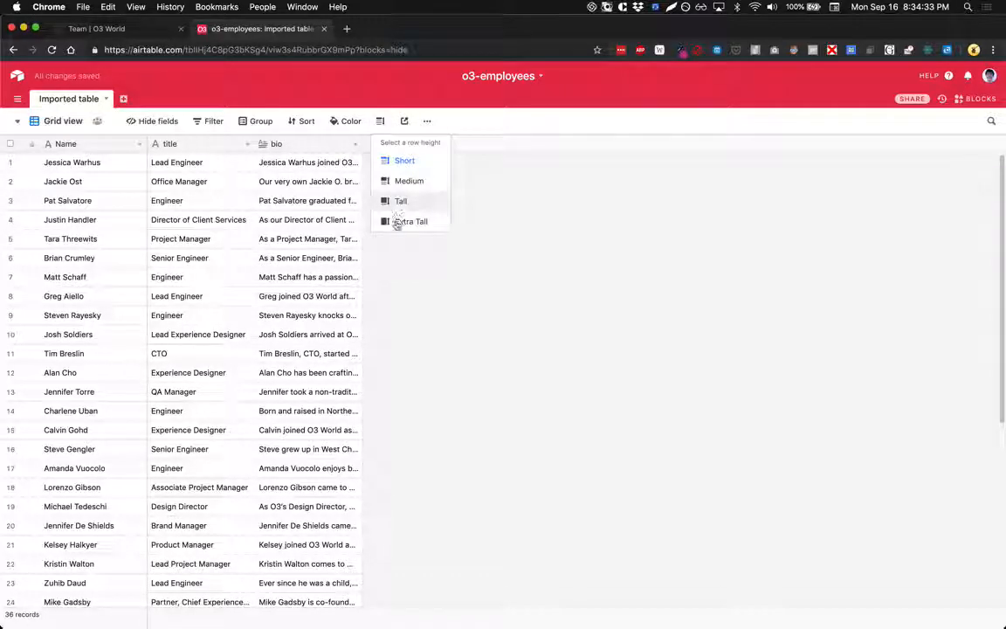
Set the row height to Extra Tall
click(412, 221)
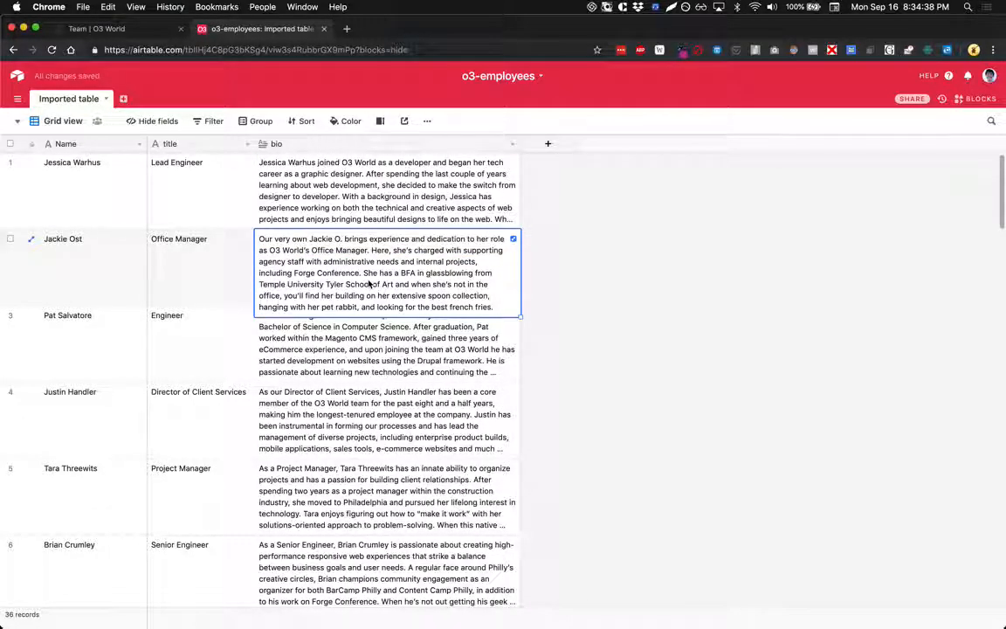
mouse_move(607, 304)
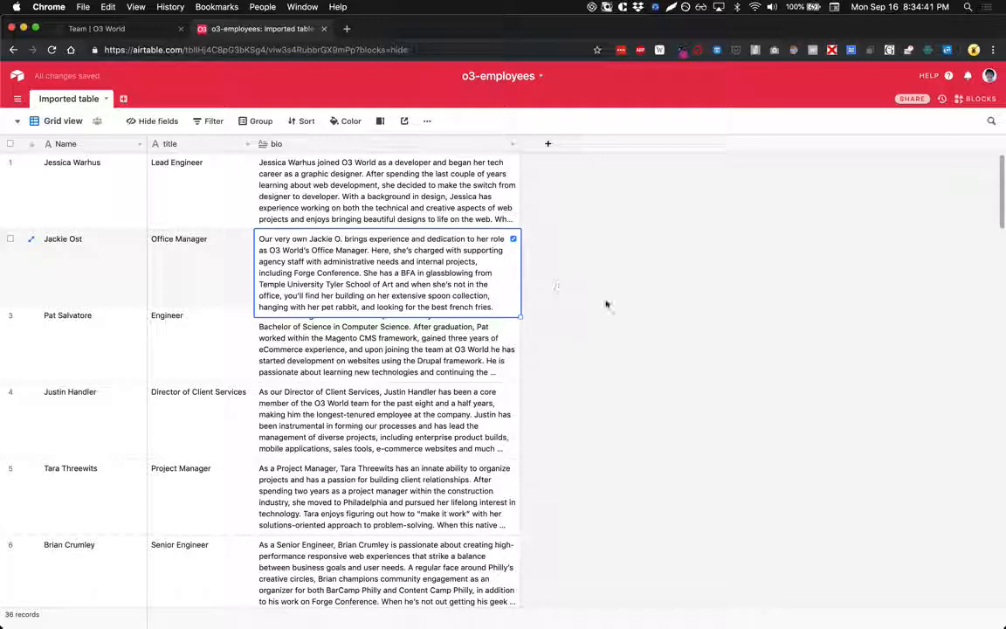